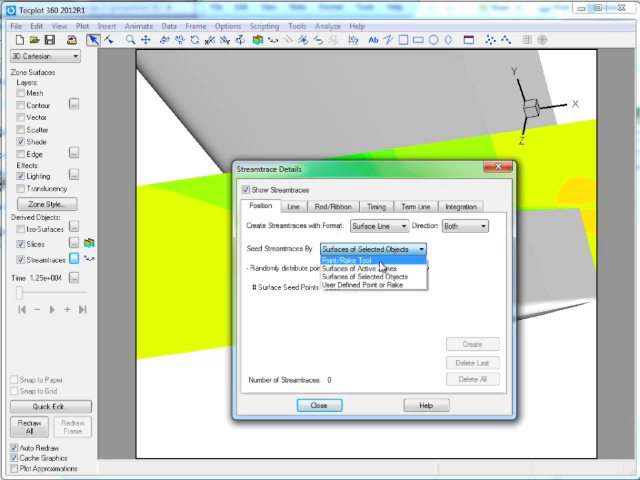
Seed streamtraces by Surfaces of Selected Objects, keeping 100 surface seed points
click(377, 275)
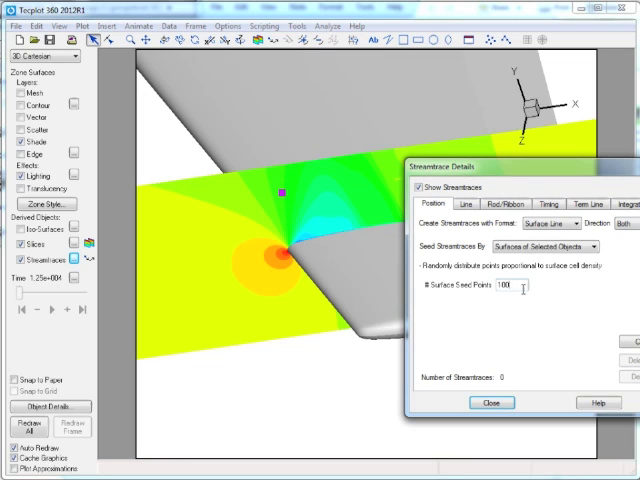
Switch the streamtrace format to Volume Ribbon for the selected slice
click(567, 215)
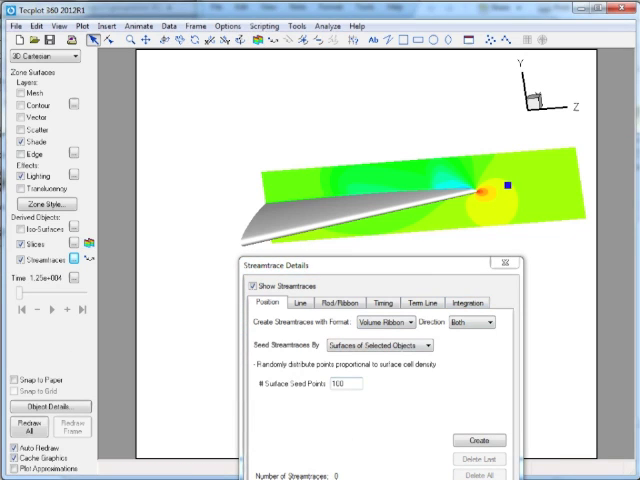
Turn off Slices so only the wing is shown as the seed surface
click(479, 440)
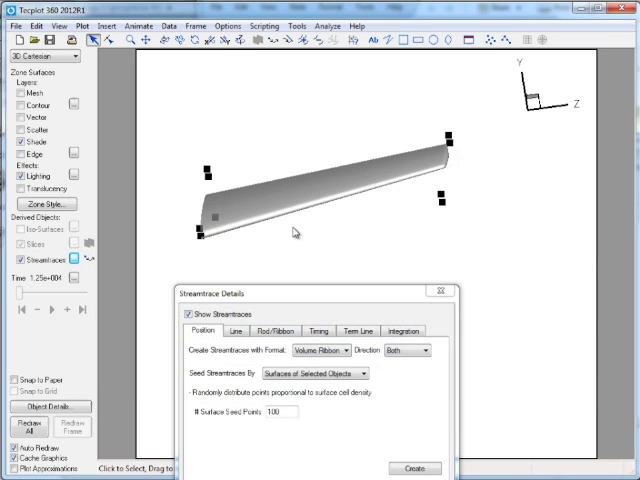
Create surface-line streamtraces from 253 seed points on the selected wing surface
click(320, 351)
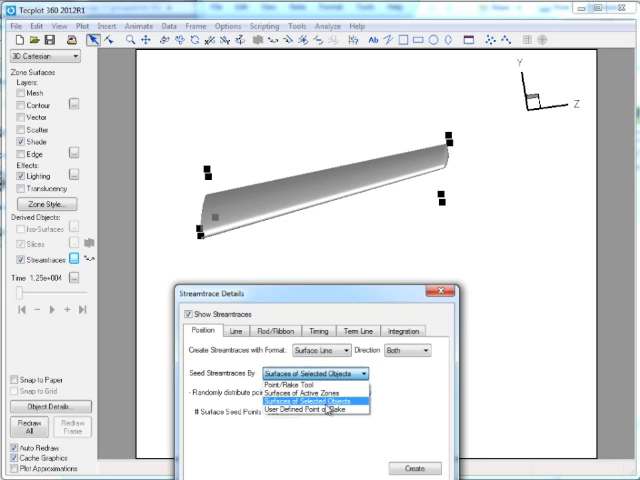
click(295, 365)
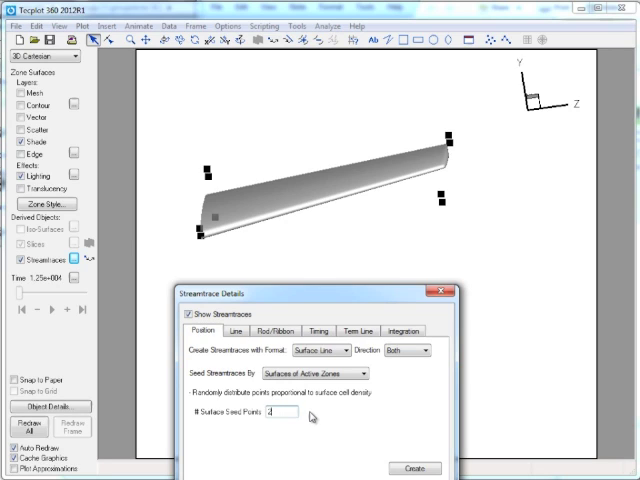
text(53)
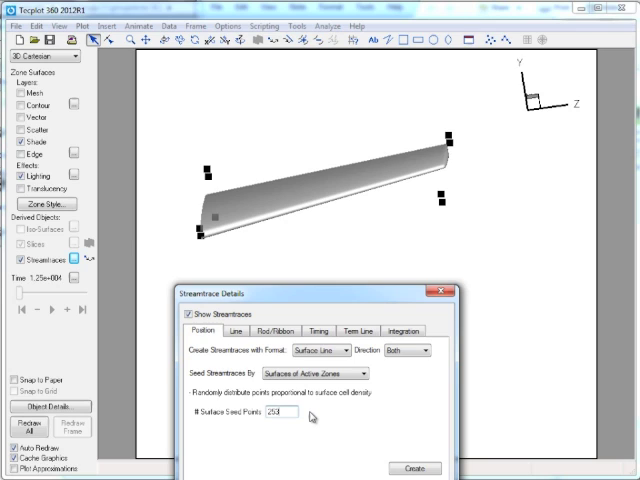
mouse_move(321, 438)
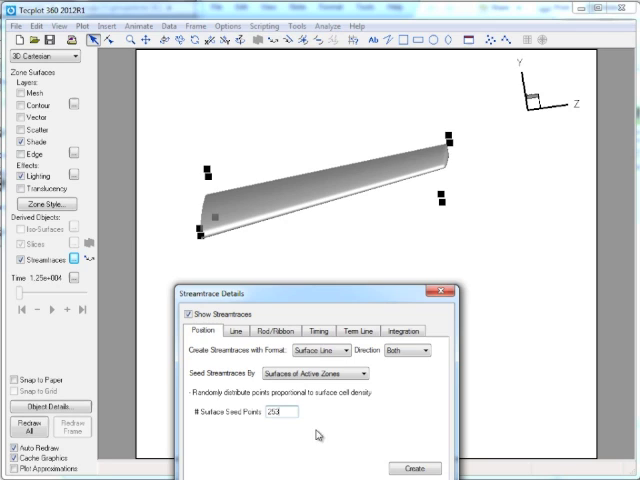
click(419, 465)
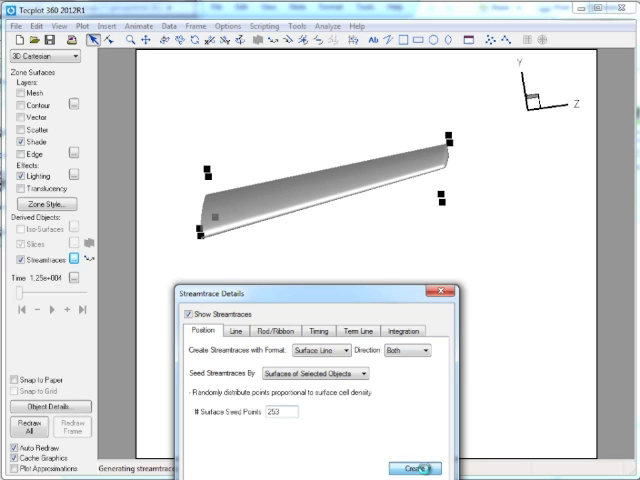
click(416, 464)
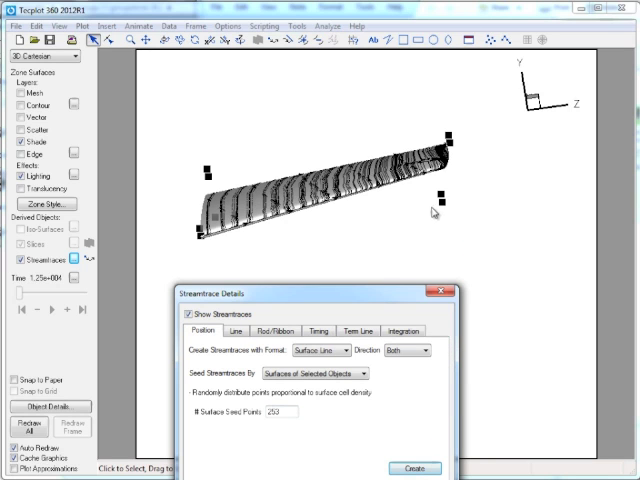